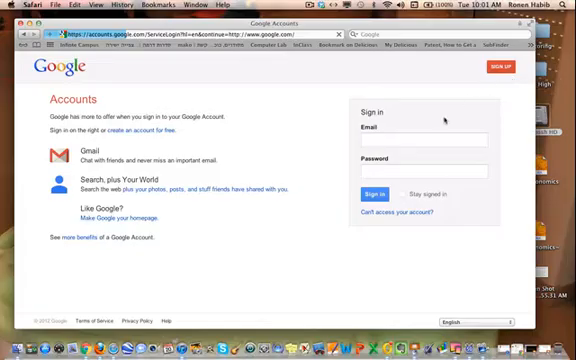
{"action": "left_click", "coordinate": [428, 140]}
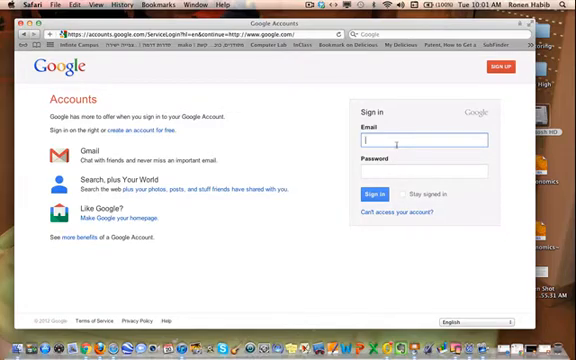
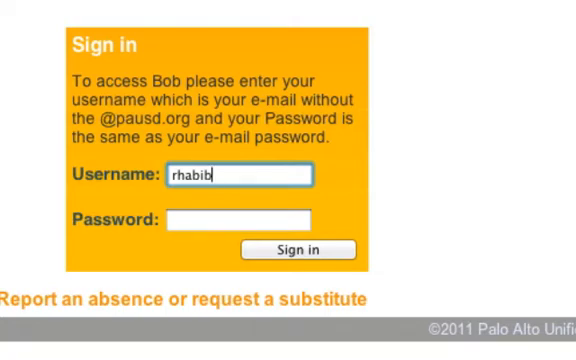
{"action": "left_click", "coordinate": [238, 220]}
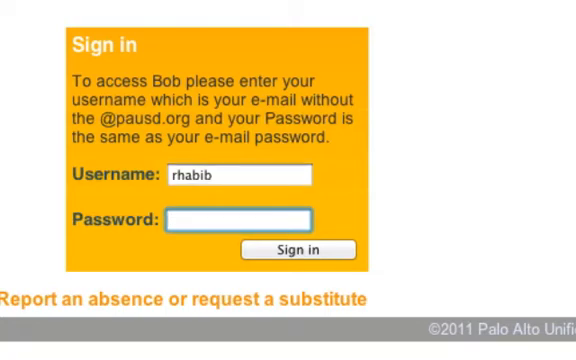
{"action": "type", "text": "•••••"}
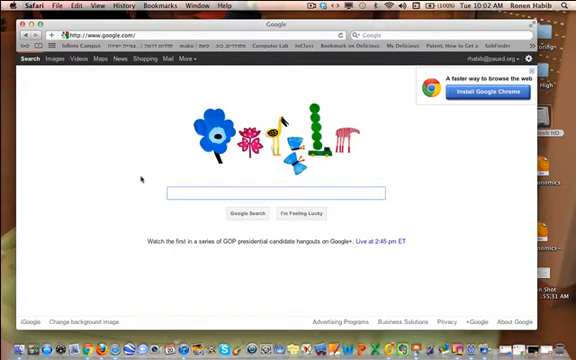
{"action": "mouse_move", "coordinate": [400, 152]}
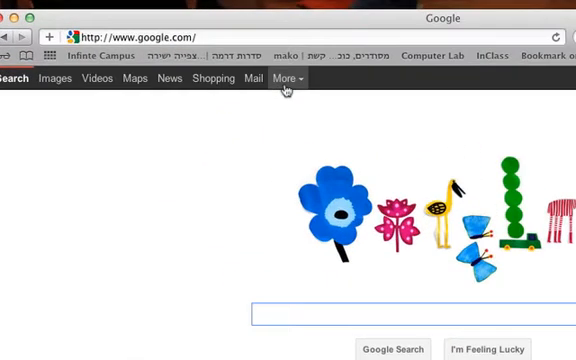
{"action": "mouse_move", "coordinate": [208, 78]}
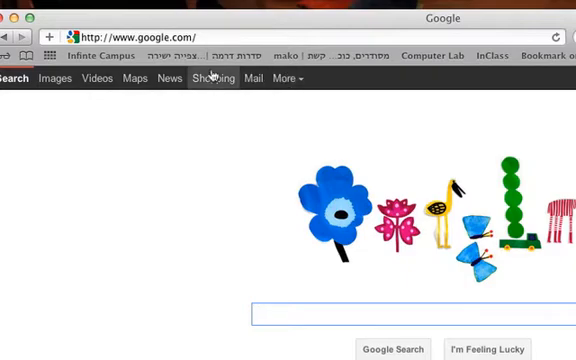
{"action": "mouse_move", "coordinate": [52, 80]}
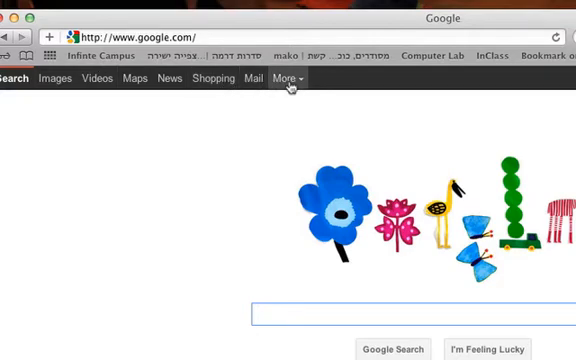
Step: Go to Documents from the More menu on google.com to reach the Docs list
{"action": "left_click", "coordinate": [292, 80]}
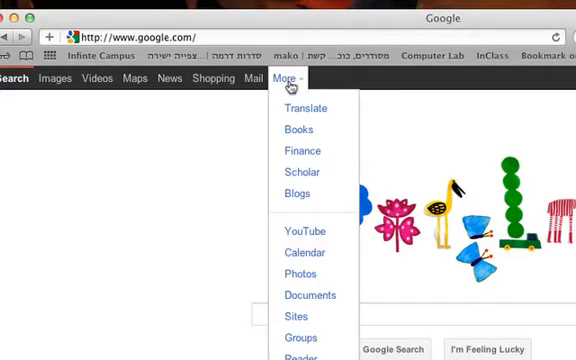
{"action": "mouse_move", "coordinate": [300, 296]}
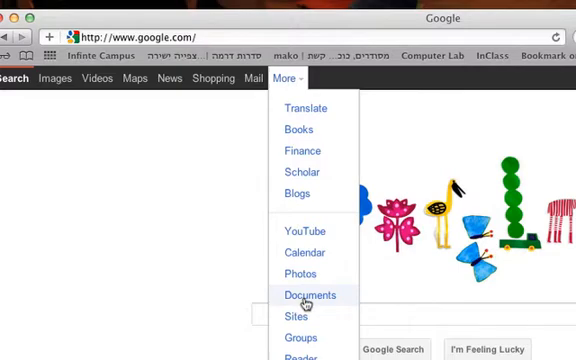
{"action": "left_click", "coordinate": [308, 296]}
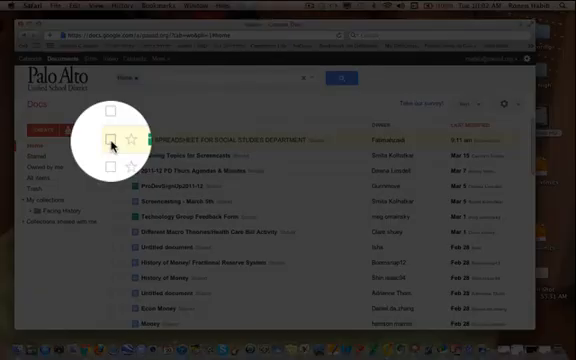
Step: Tick and open the TRC SPREADSHEET FOR SOCIAL STUDIES DEPARTMENT from the Docs list
{"action": "left_click", "coordinate": [108, 140]}
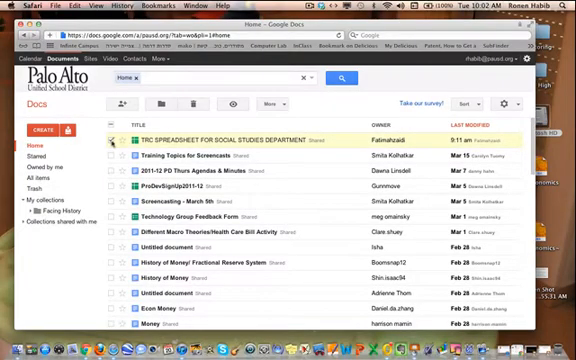
{"action": "left_click", "coordinate": [108, 140]}
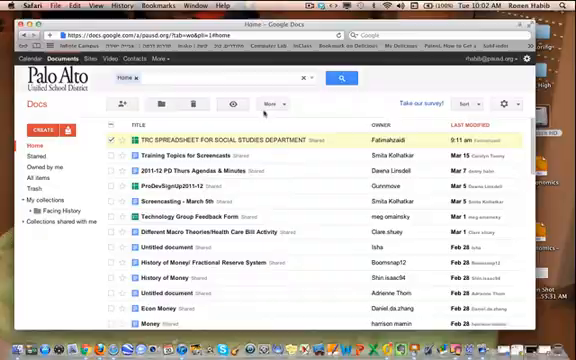
{"action": "left_click", "coordinate": [268, 104]}
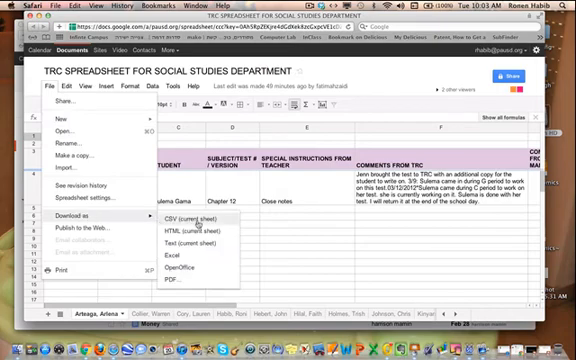
{"action": "mouse_move", "coordinate": [198, 274]}
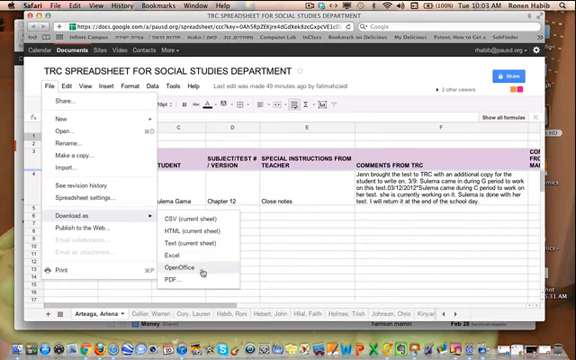